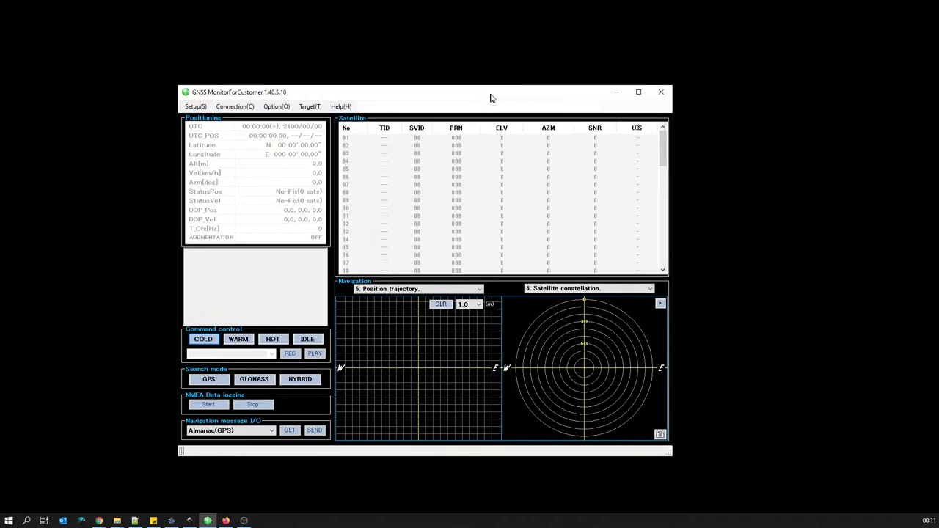
- View the program version in Help > About and dismiss it
{"action": "left_click", "coordinate": [340, 106]}
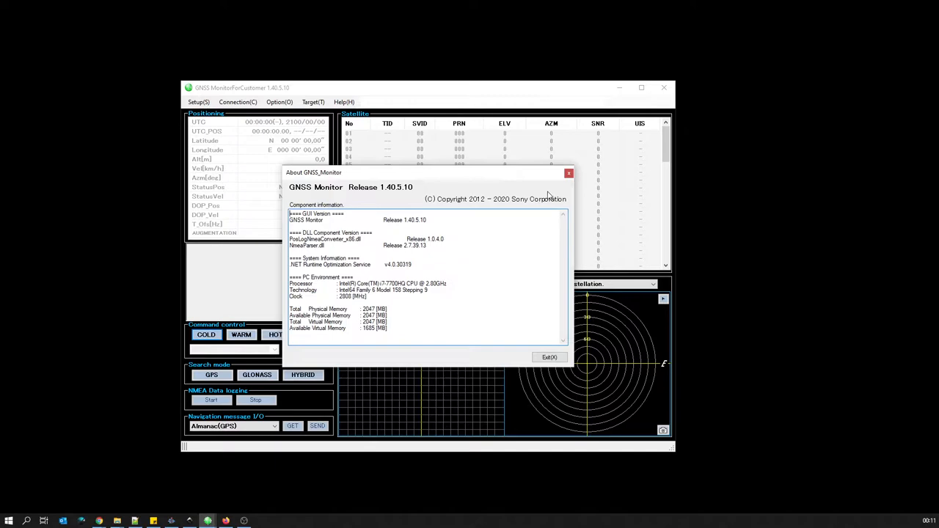
{"action": "left_click", "coordinate": [549, 358]}
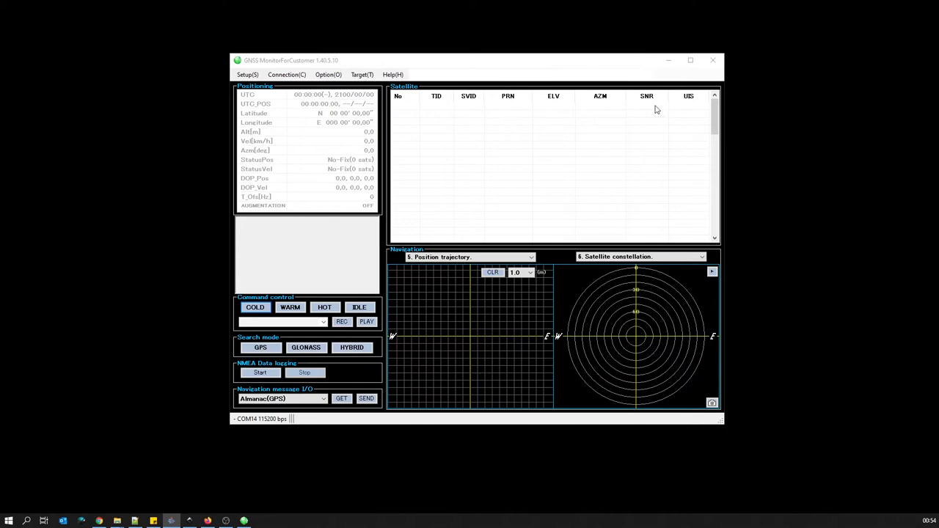
{"action": "left_click", "coordinate": [284, 73]}
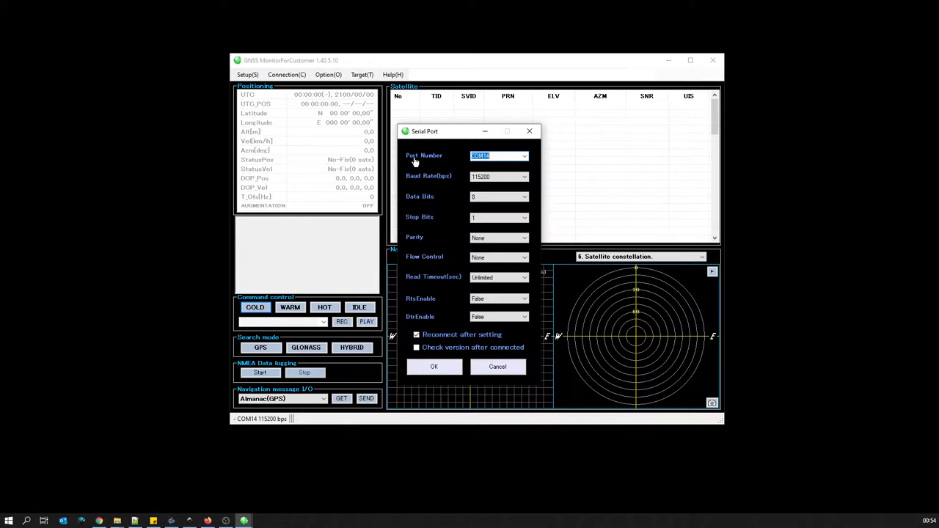
{"action": "mouse_move", "coordinate": [415, 170]}
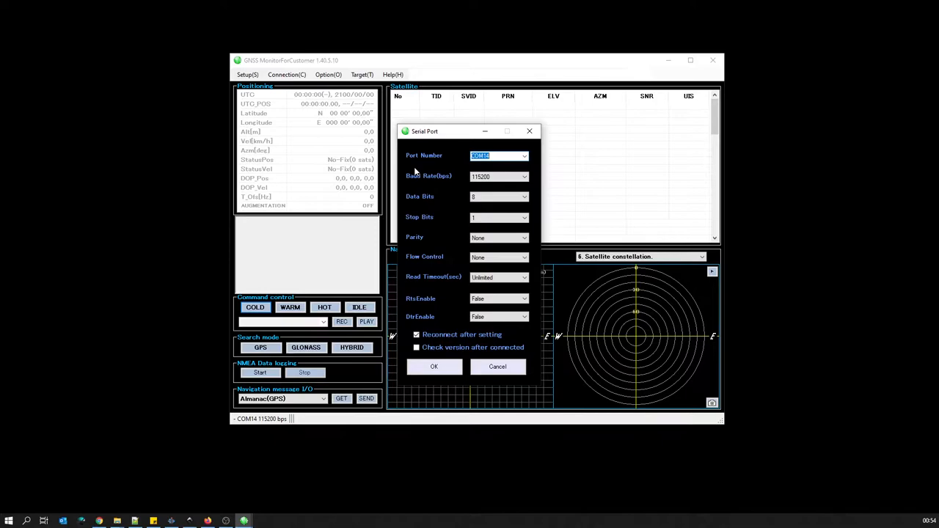
{"action": "mouse_move", "coordinate": [445, 322]}
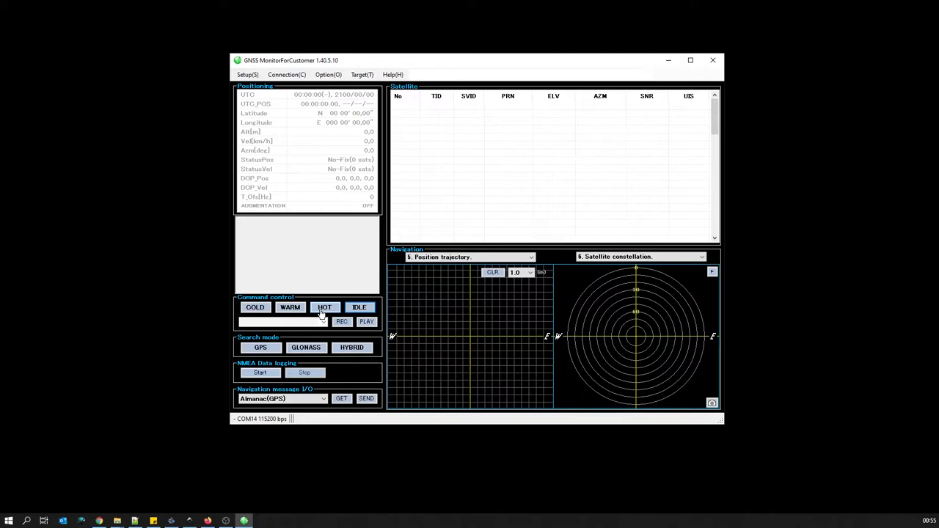
{"action": "mouse_move", "coordinate": [326, 311]}
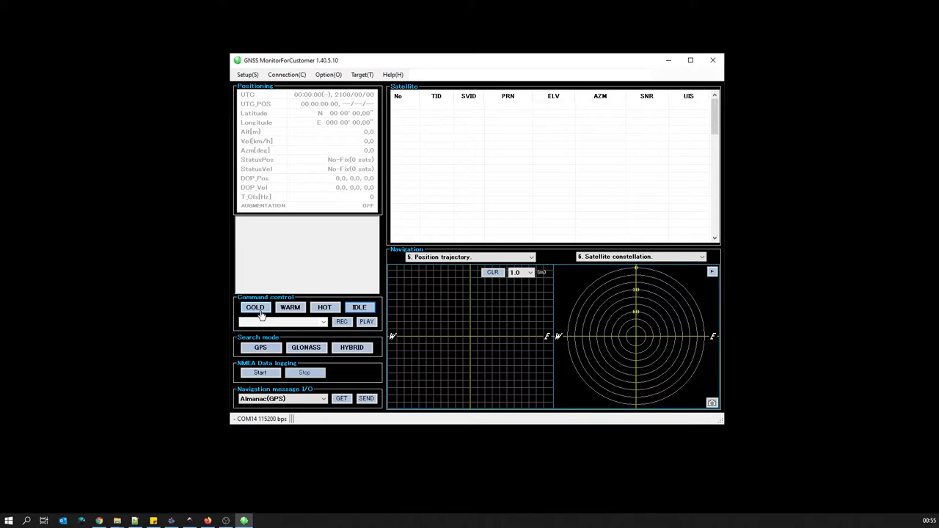
- Issue a COLD command so the receiver starts searching for GPS satellites
{"action": "left_click", "coordinate": [256, 308]}
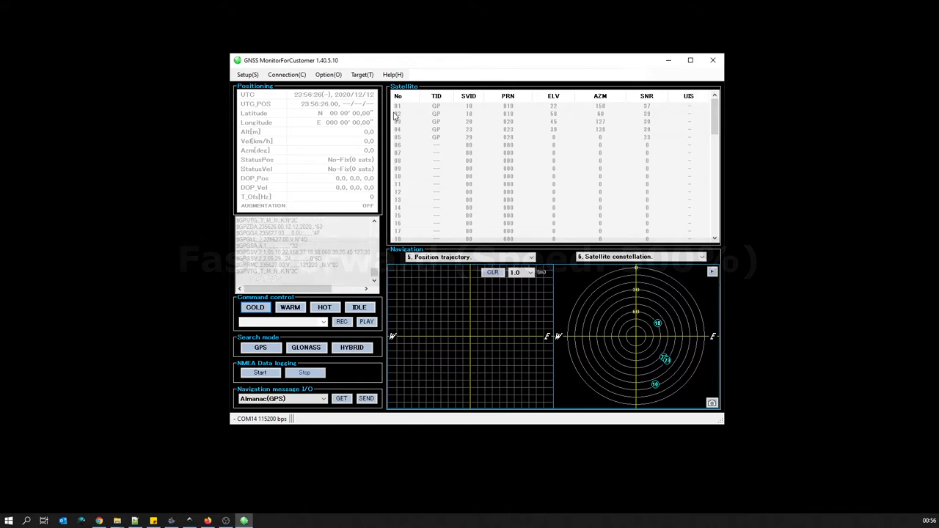
{"action": "left_click", "coordinate": [923, 521]}
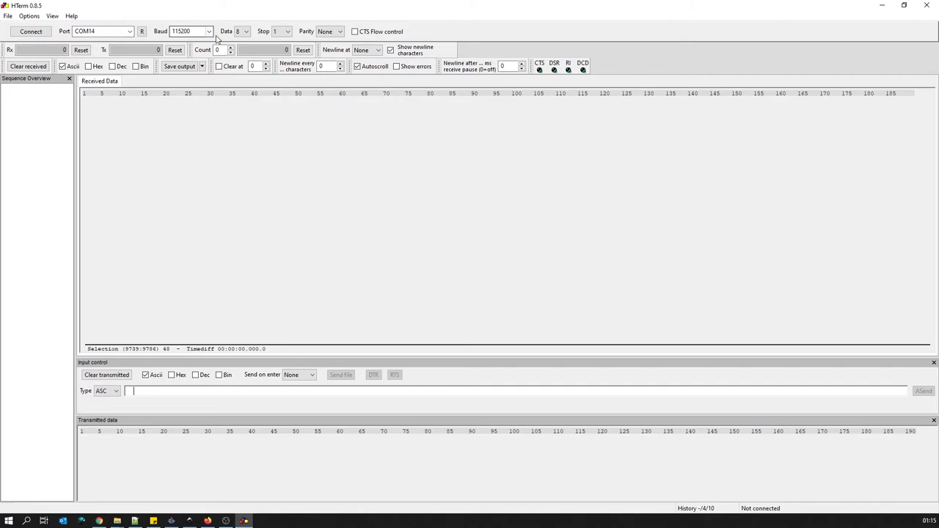
- Set HTerm to COM14 at 115200 baud with newline LF and CR-LF sent on enter
{"action": "left_click", "coordinate": [375, 49]}
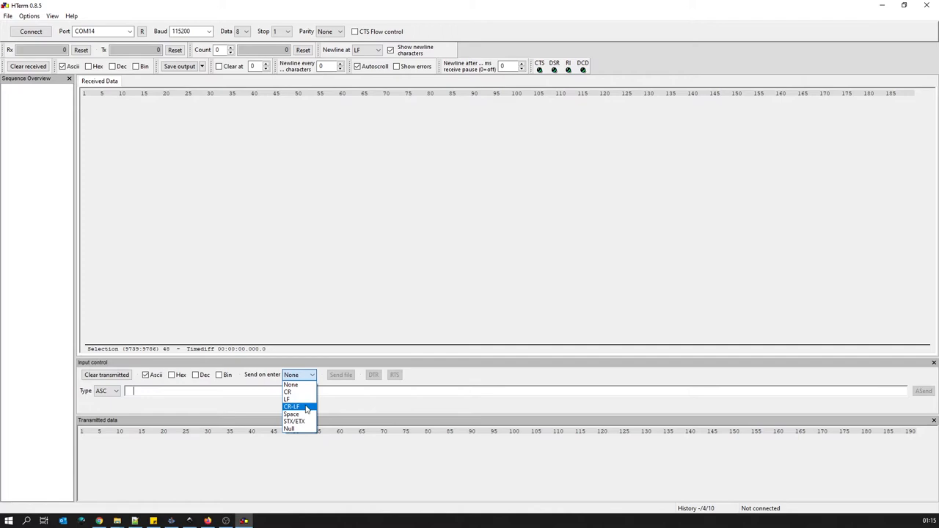
{"action": "left_click", "coordinate": [295, 406]}
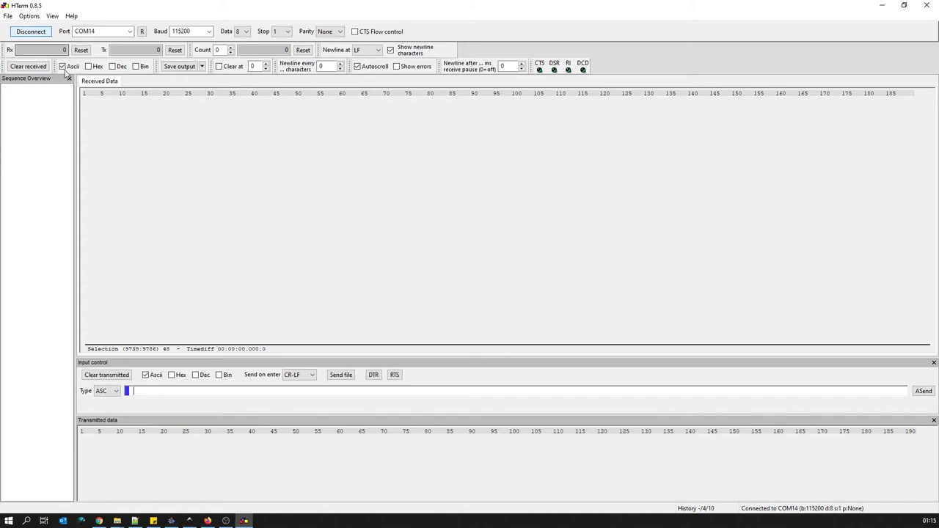